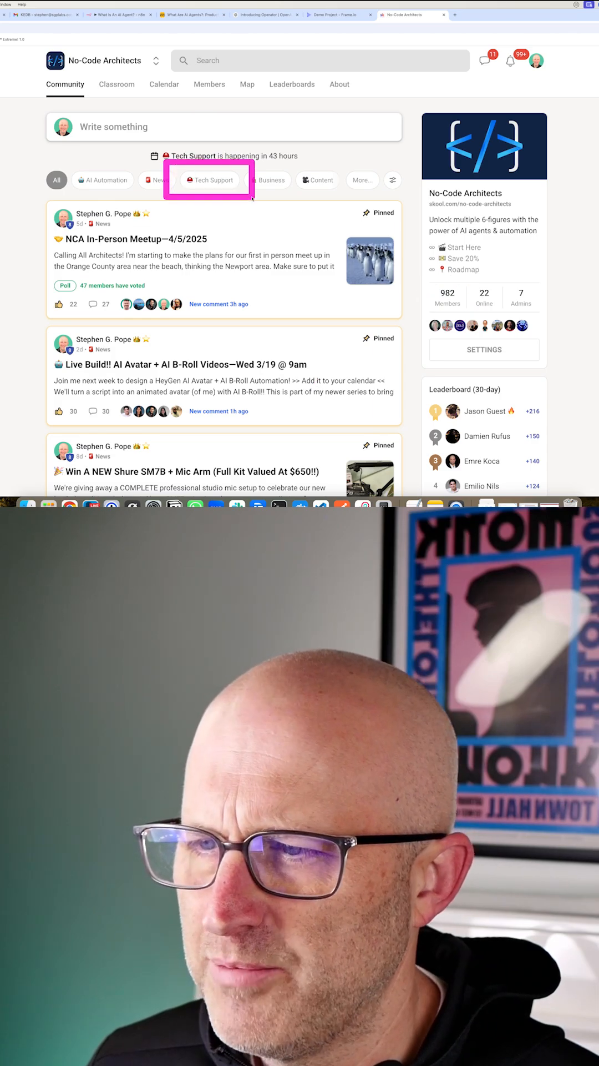
Open the No-Code Architects Classroom catalogue listing Start Here and Make and Airtable
click(116, 84)
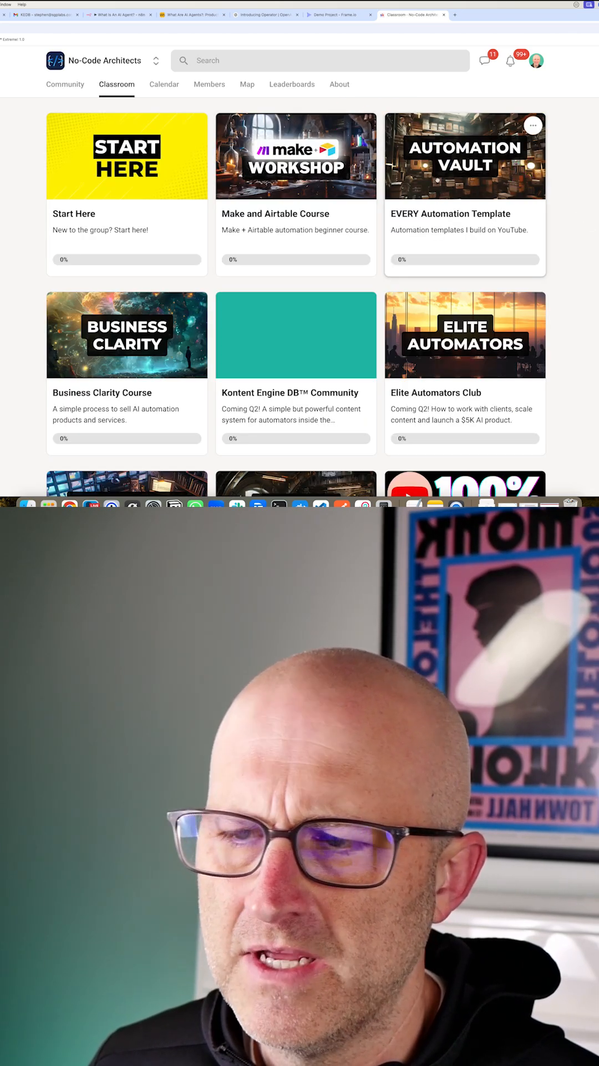
Browse the courses, return to the Community feed, and scroll to the Shure SM7B giveaway
click(464, 157)
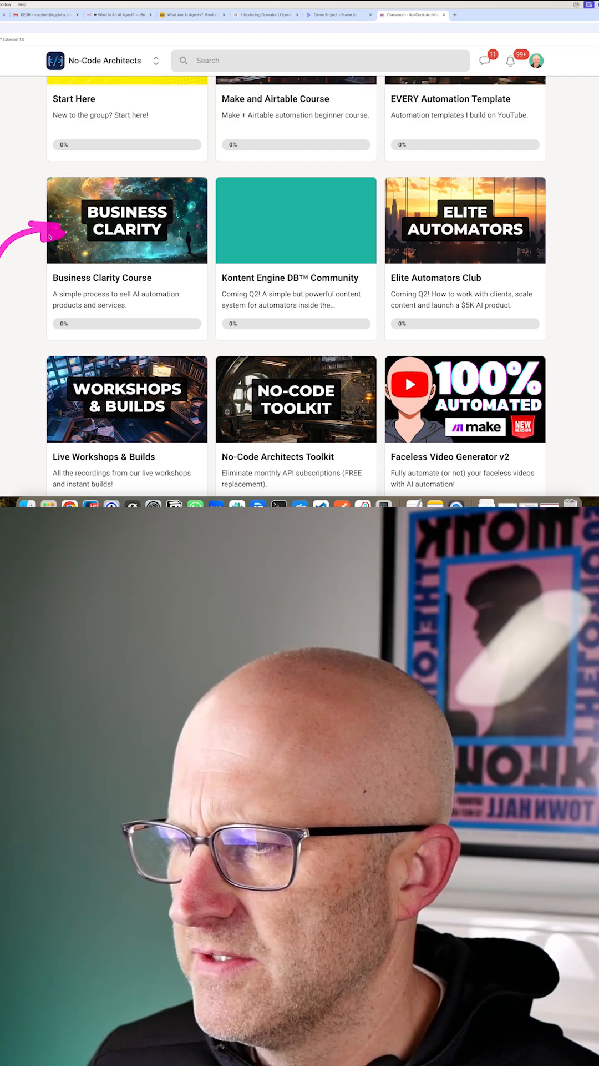
click(64, 84)
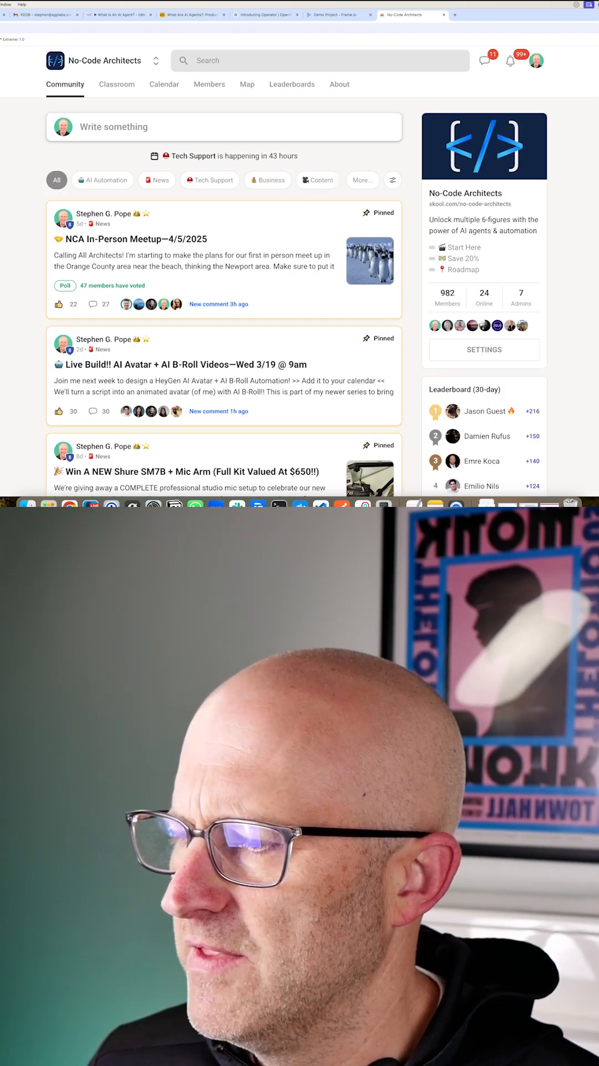
scroll(down, 3)
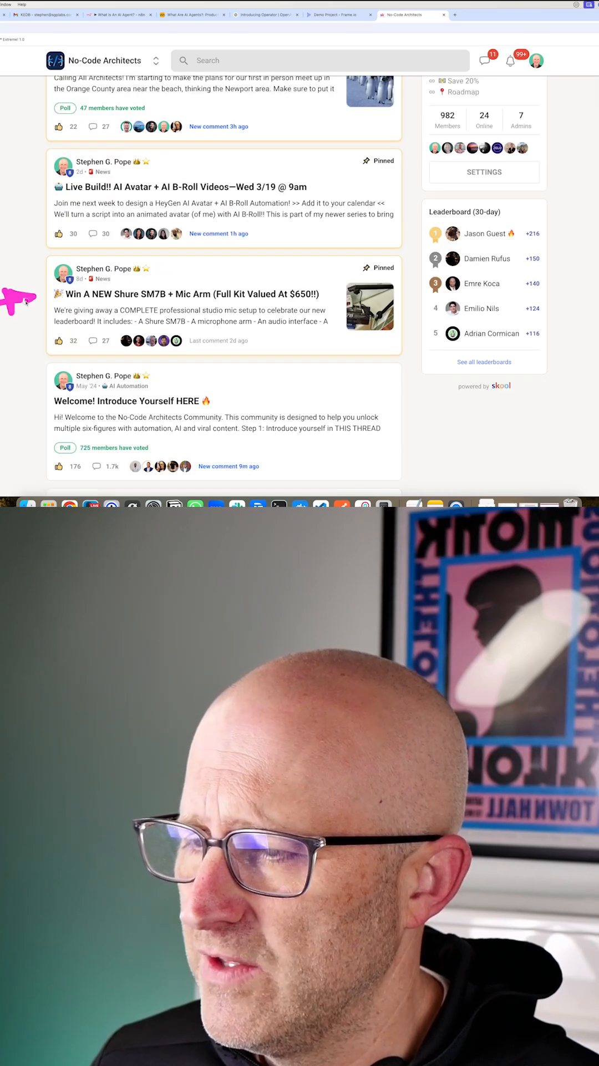